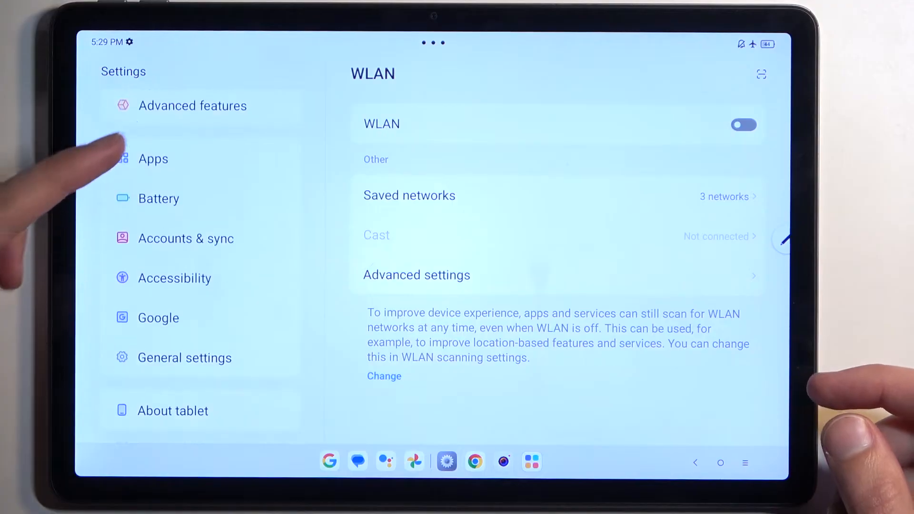
- Show the Accounts & sync section listing the signed-in Google account
left_click(185, 238)
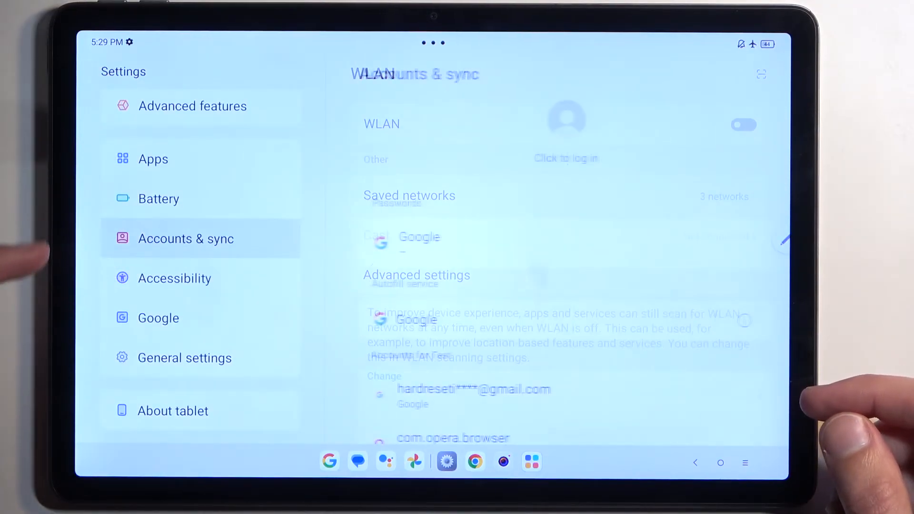